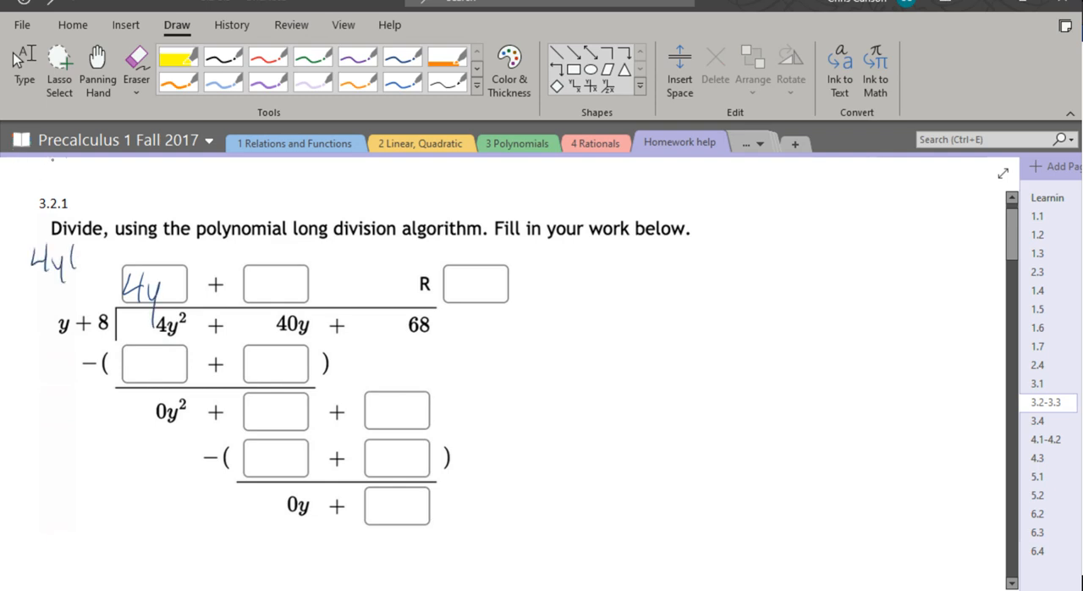
Ink 4y as the first quotient term, 4y(y)=4y² beside it, and 4y² in the first subtraction box
left_click_drag(67, 254, 156, 254)
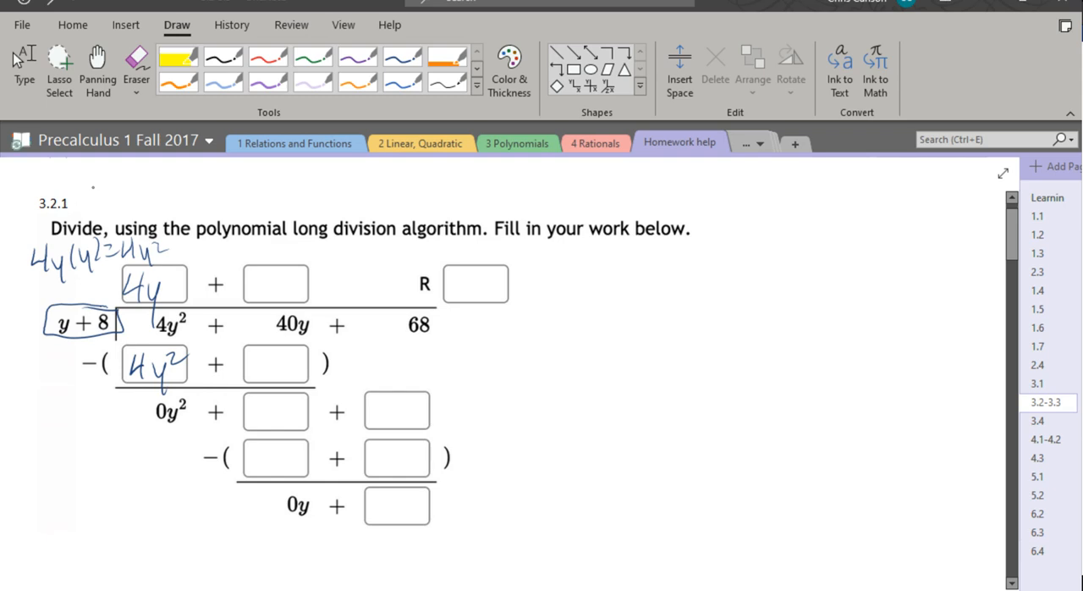
mouse_move(47, 203)
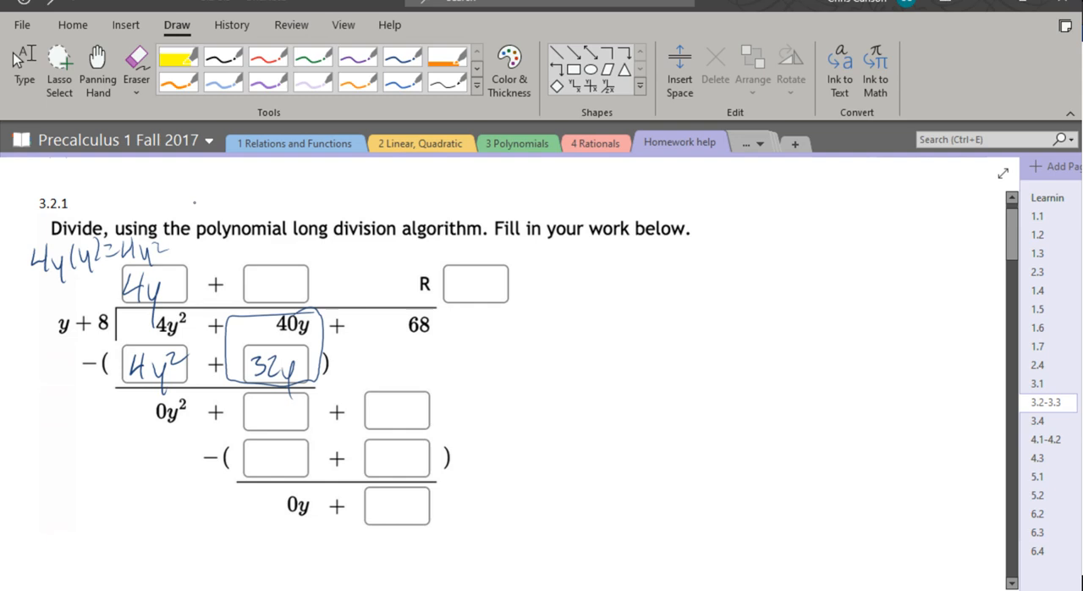
Ink 32y and 8y into their boxes and outline the like-term columns labelled y² and y
left_click_drag(72, 364, 99, 364)
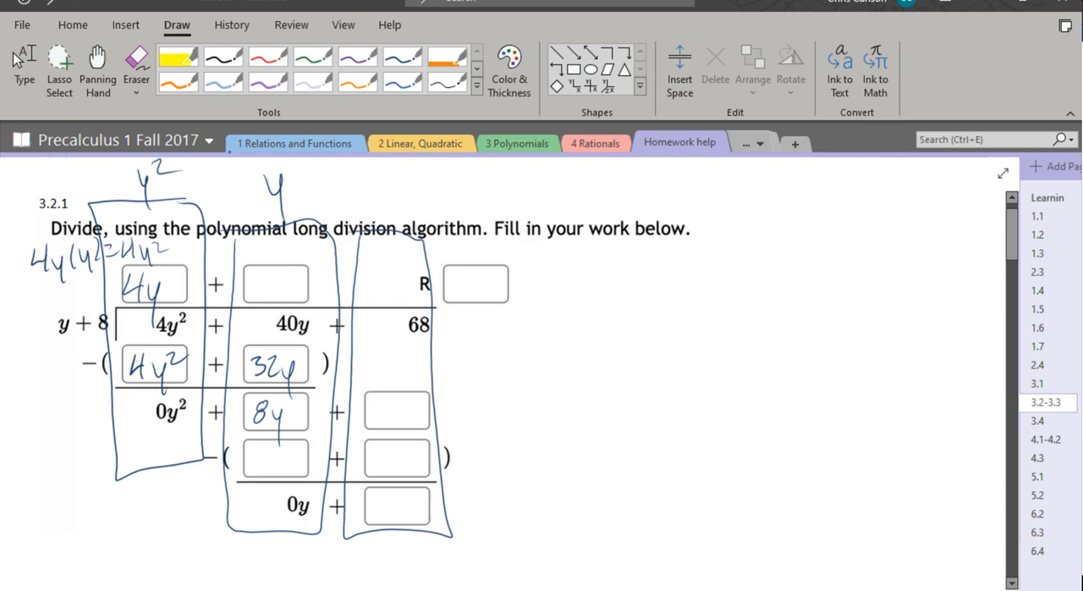
left_click_drag(366, 186, 415, 191)
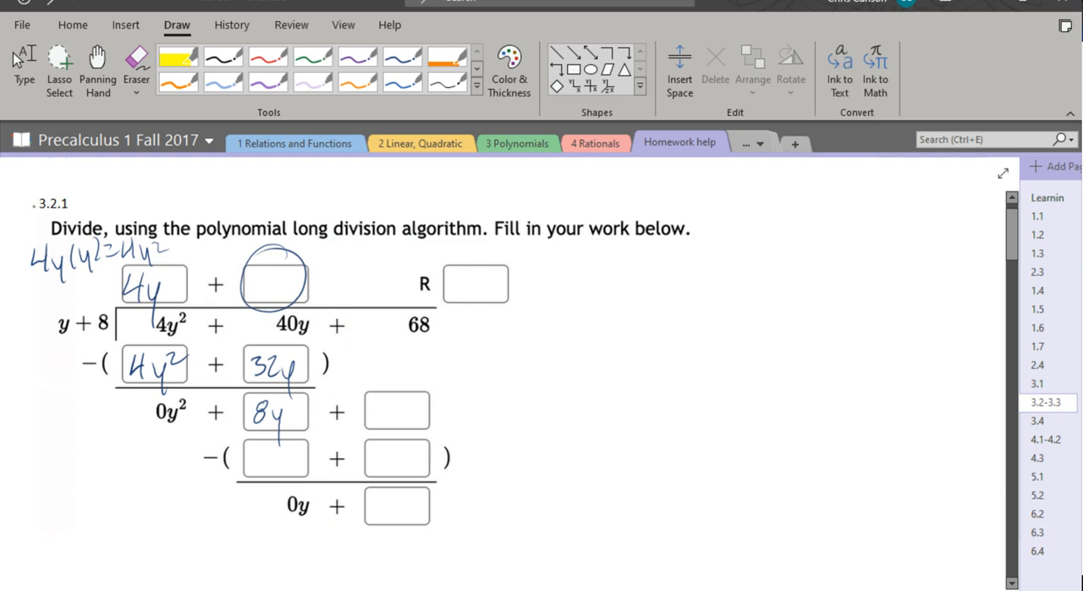
Ink quotient term 8, the second subtraction row 8y + 64, and an arrow bringing 68 down
left_click_drag(119, 305, 84, 339)
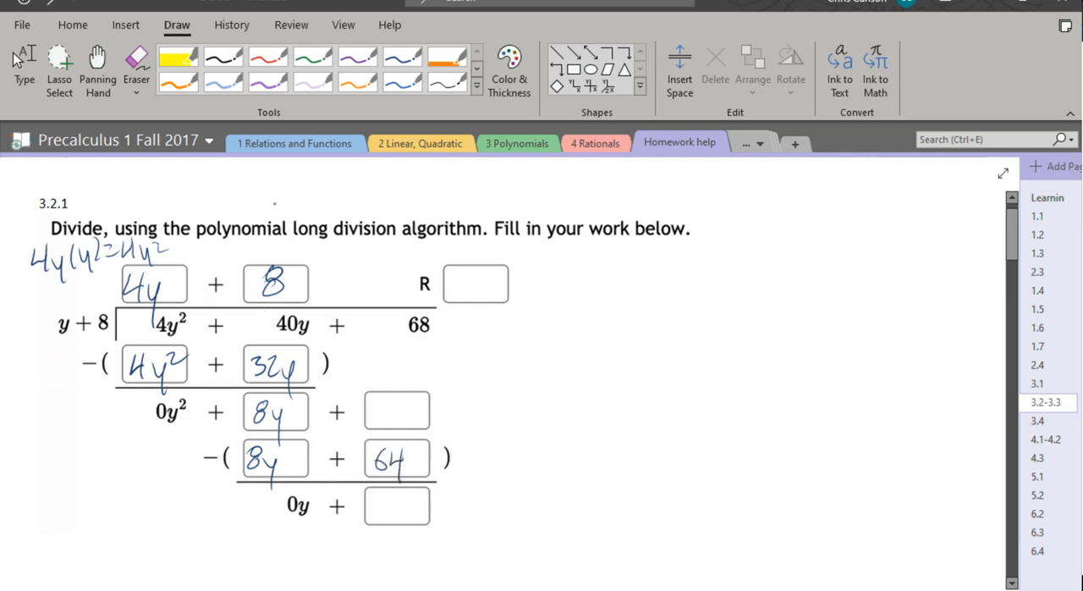
left_click_drag(415, 308, 406, 376)
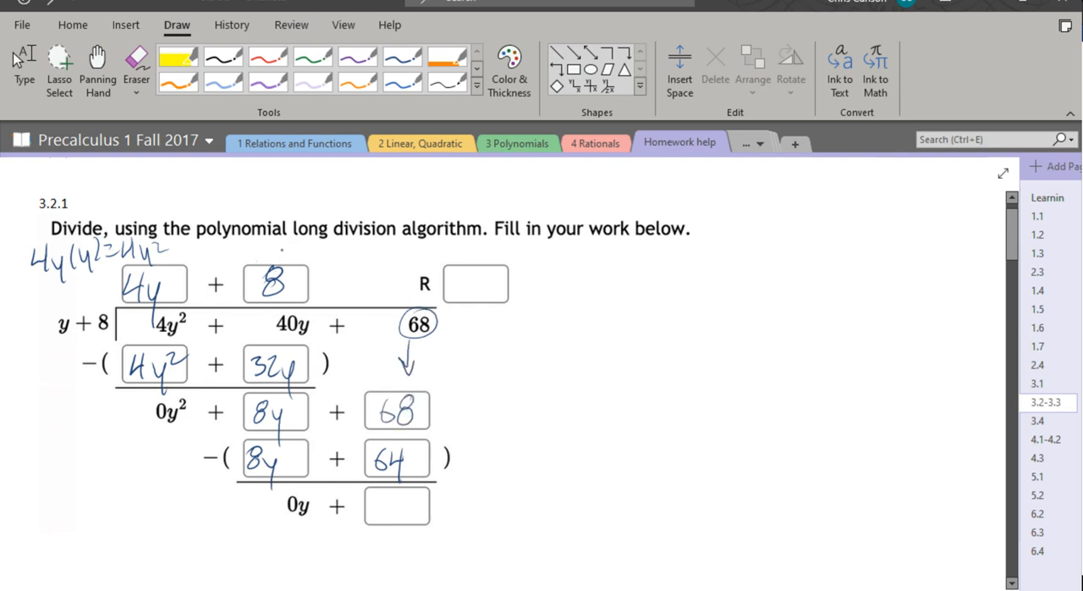
left_click_drag(190, 457, 216, 471)
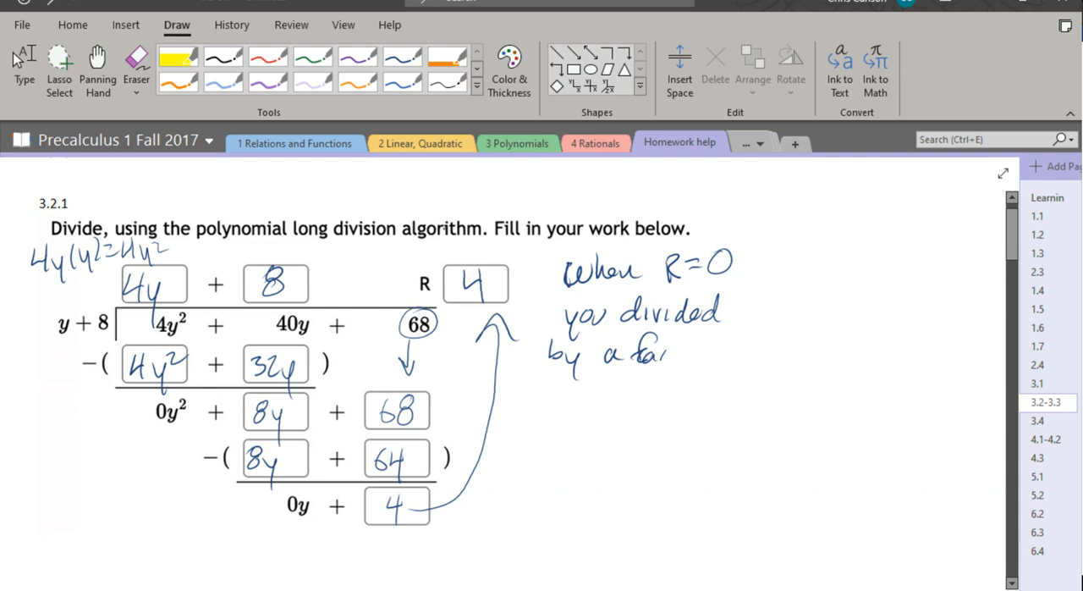
Record remainder 4 in the bottom and R boxes with the note 'when R=0 you divided by a factor'
left_click_drag(669, 352, 711, 356)
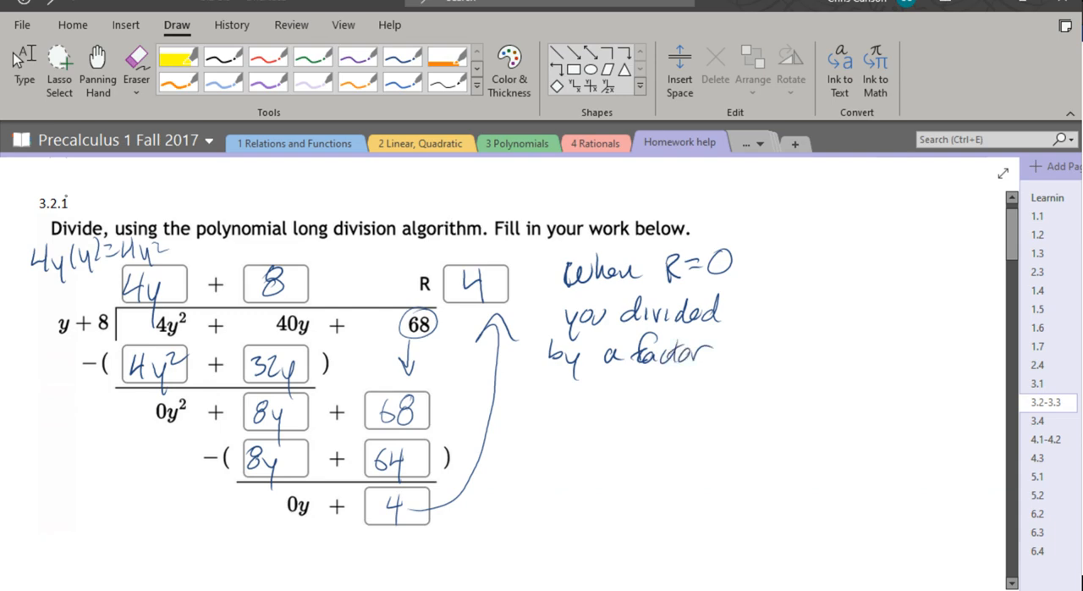